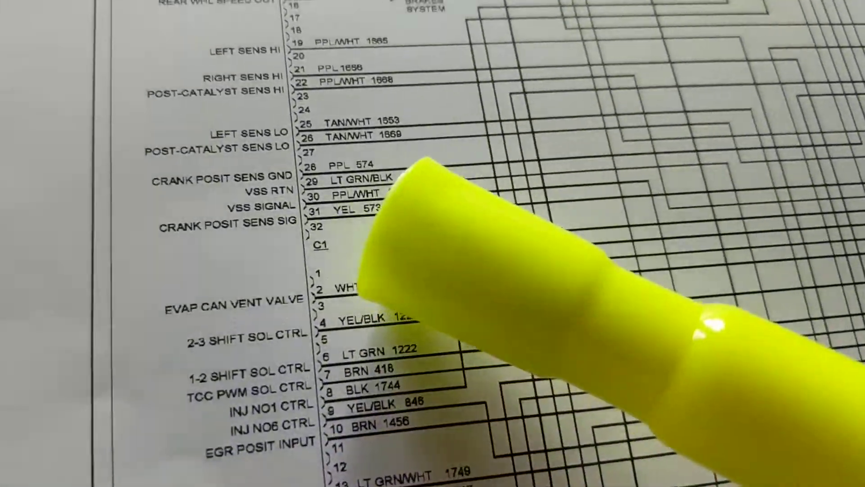
{"action": "scroll", "scroll_direction": "down", "scroll_amount": 3}
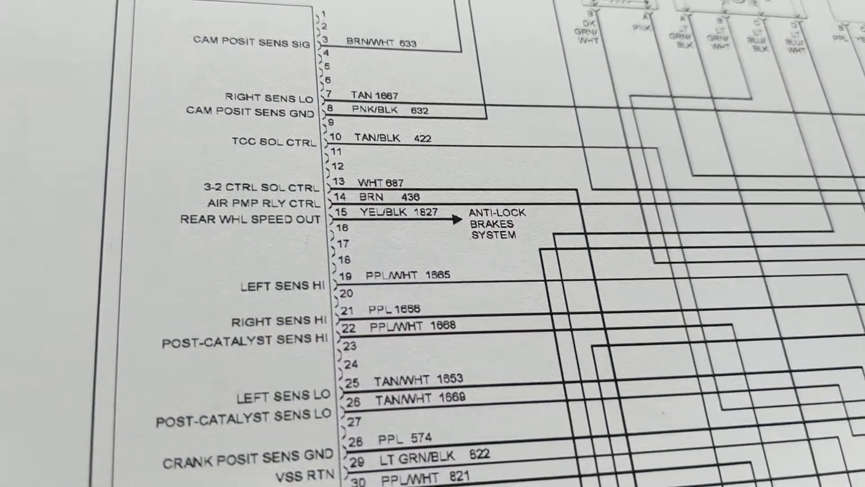
{"action": "scroll", "scroll_direction": "down", "scroll_amount": 3}
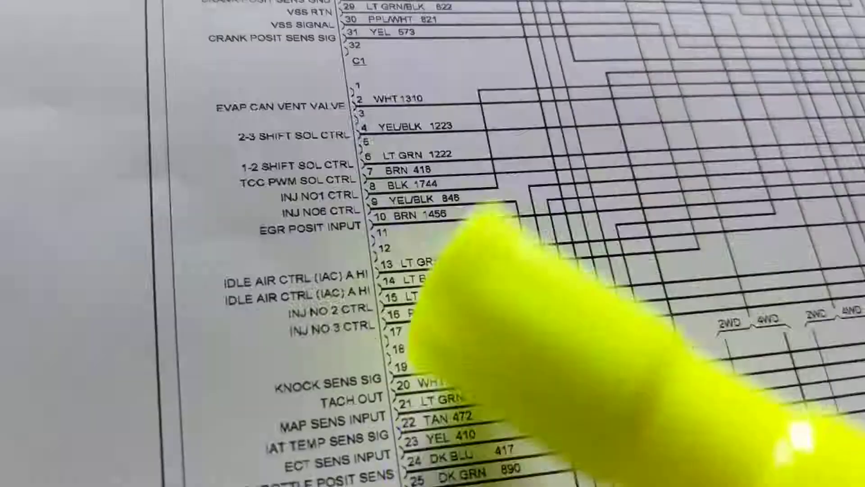
{"action": "scroll", "scroll_direction": "down", "scroll_amount": 3}
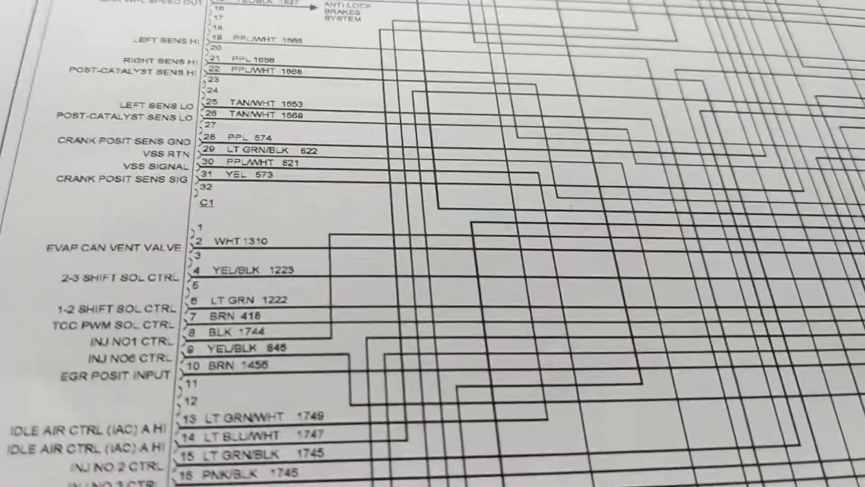
{"action": "scroll", "scroll_direction": "down", "scroll_amount": 3}
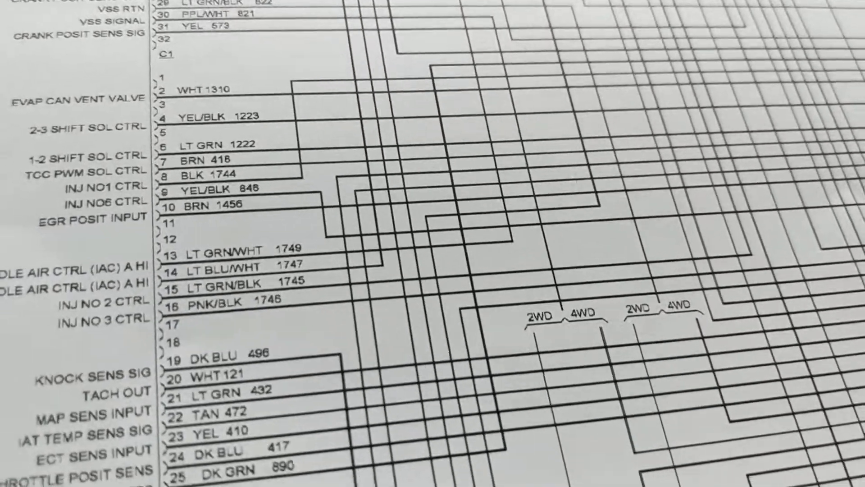